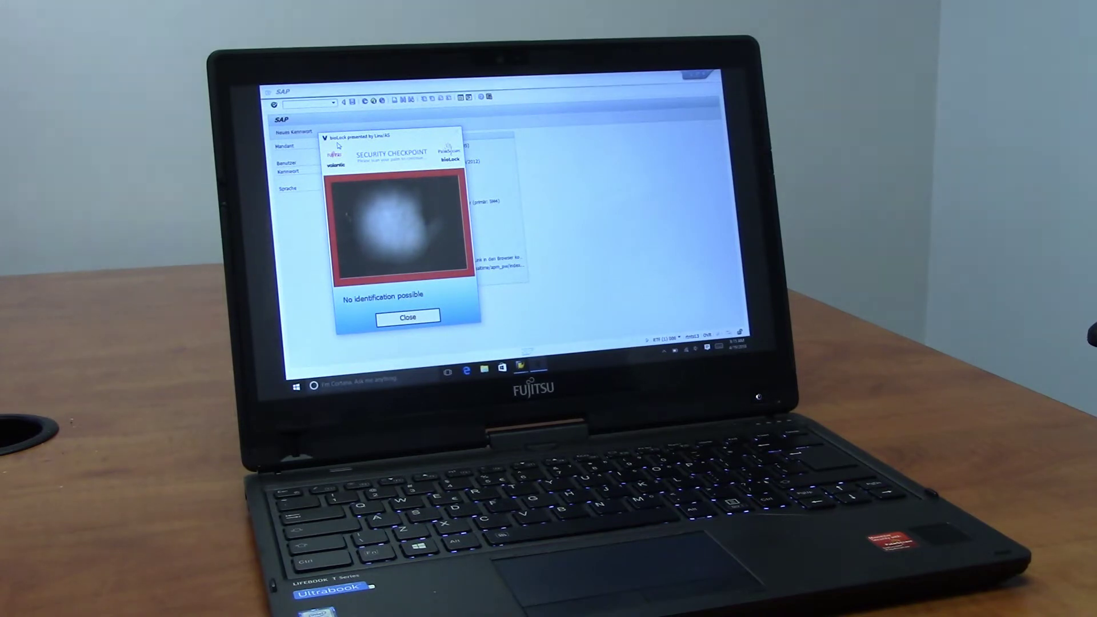
Close the bioLock Security Checkpoint window reporting 'No identification possible'.
{"action": "left_click", "coordinate": [407, 317]}
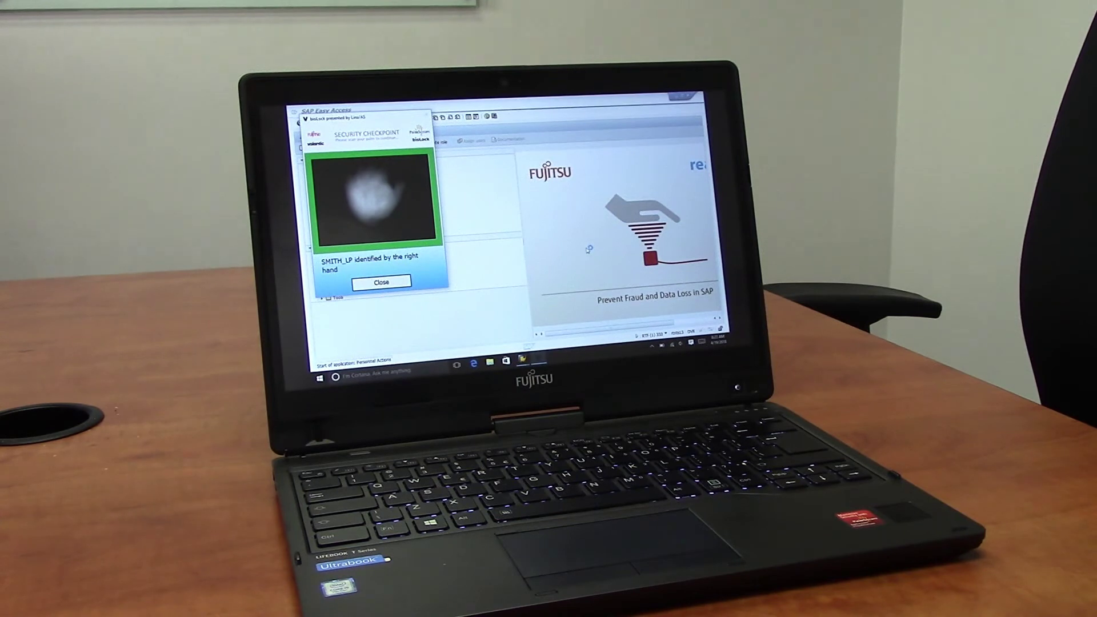
Close the checkpoint after the right-hand identification succeeds, launching PA40 Personnel Actions.
{"action": "left_click", "coordinate": [382, 281]}
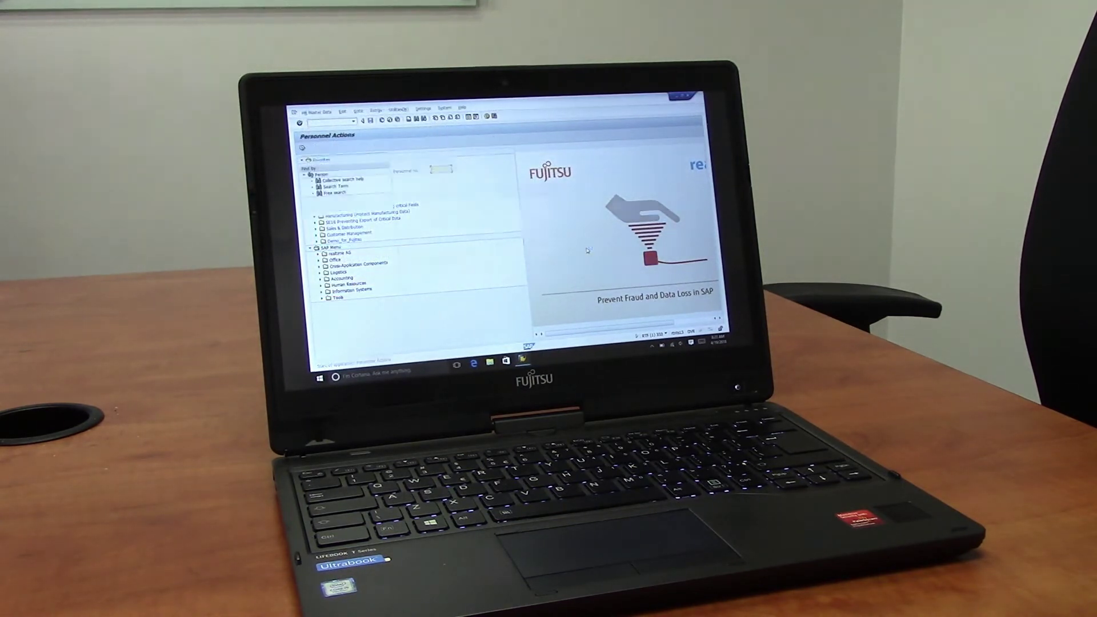